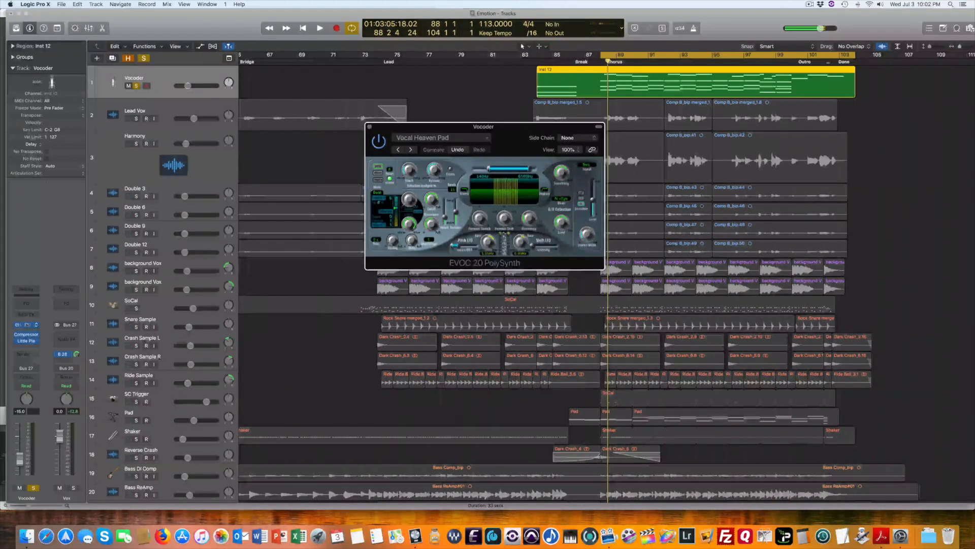
# Step: Move the EVOC 20 window aside and set its Side Chain source to Audio 8
pyautogui.moveTo(483, 127); pyautogui.dragTo(411, 110)
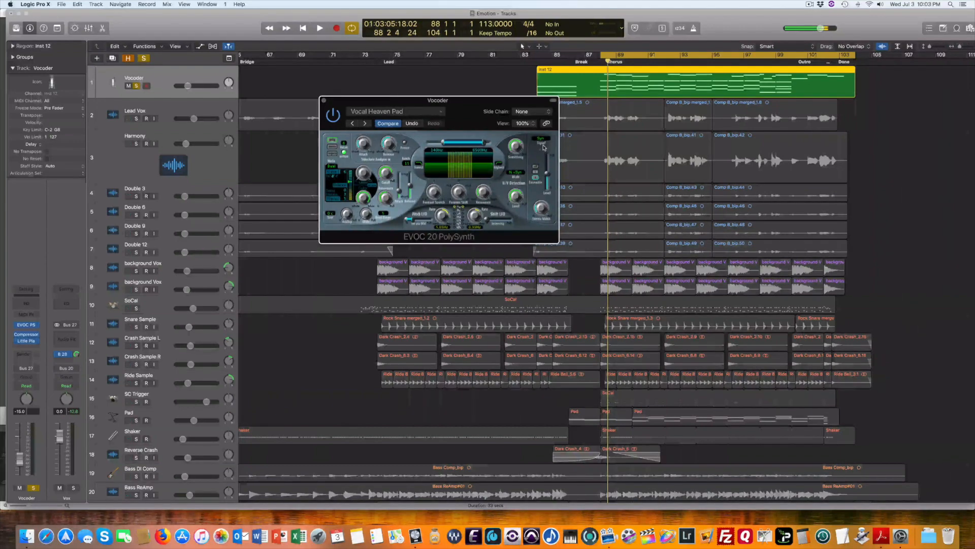
pyautogui.click(532, 111)
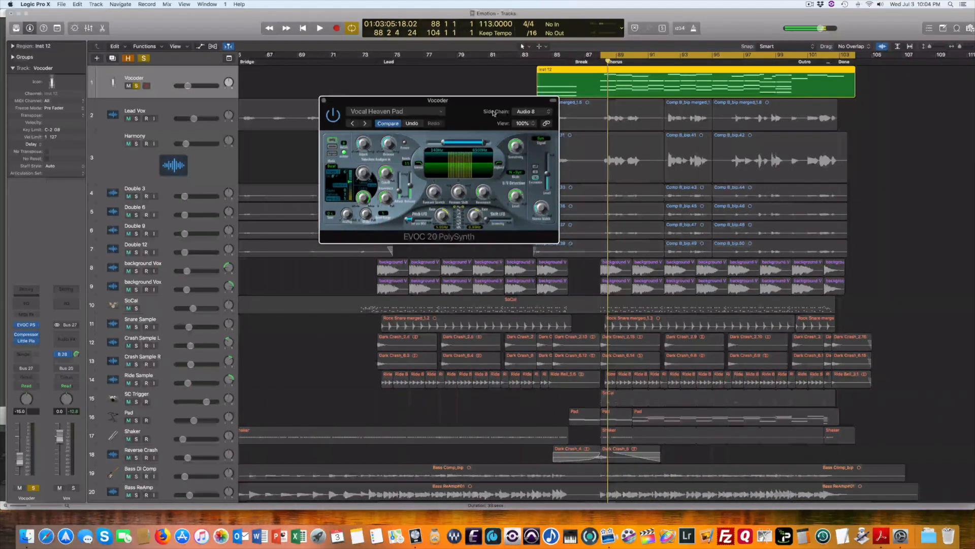
# Step: Play the chorus through the vocoder with its output signal set to Syn
pyautogui.click(319, 28)
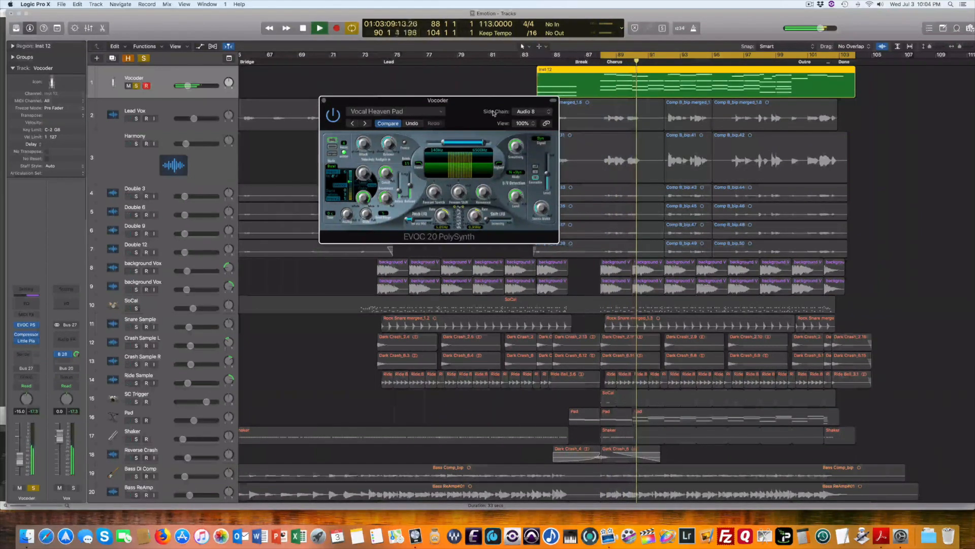
pyautogui.click(303, 28)
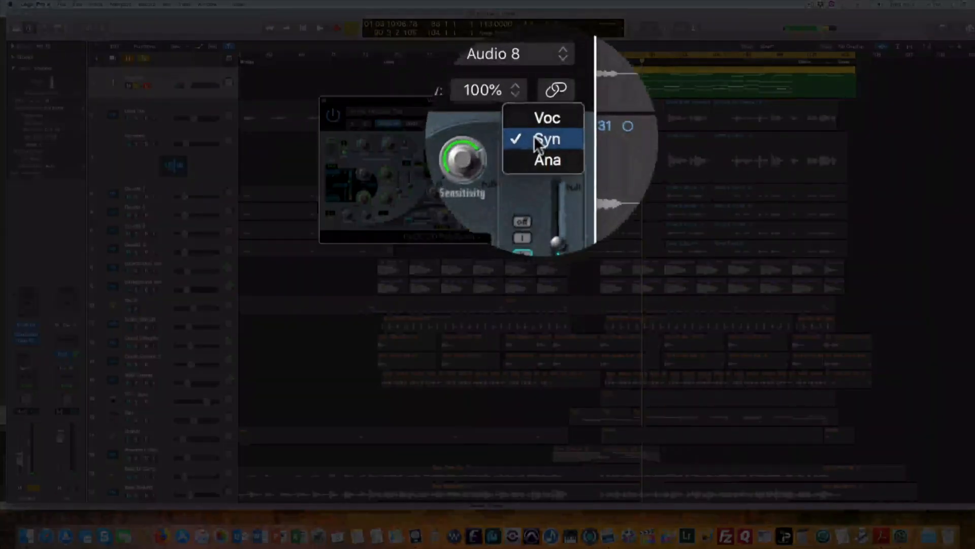
pyautogui.click(545, 138)
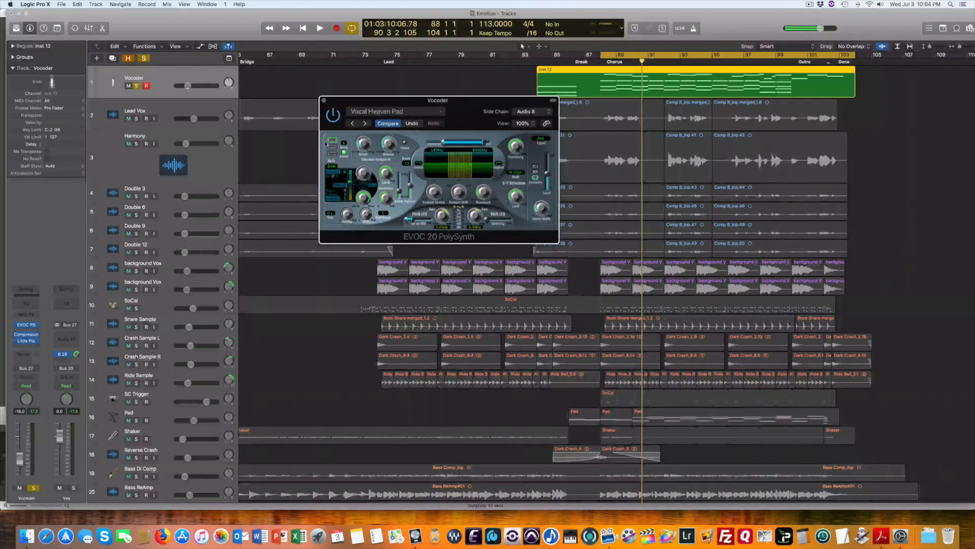
pyautogui.click(319, 28)
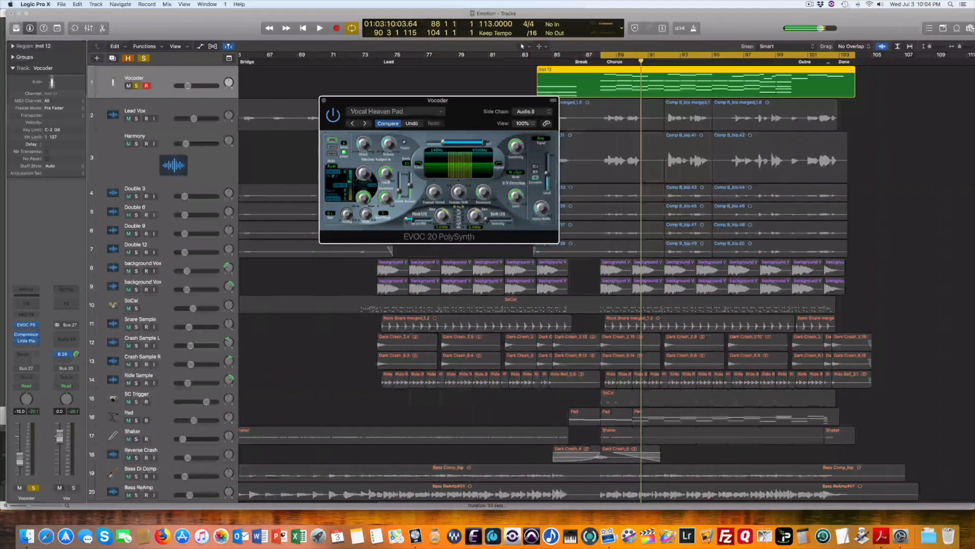
pyautogui.click(524, 123)
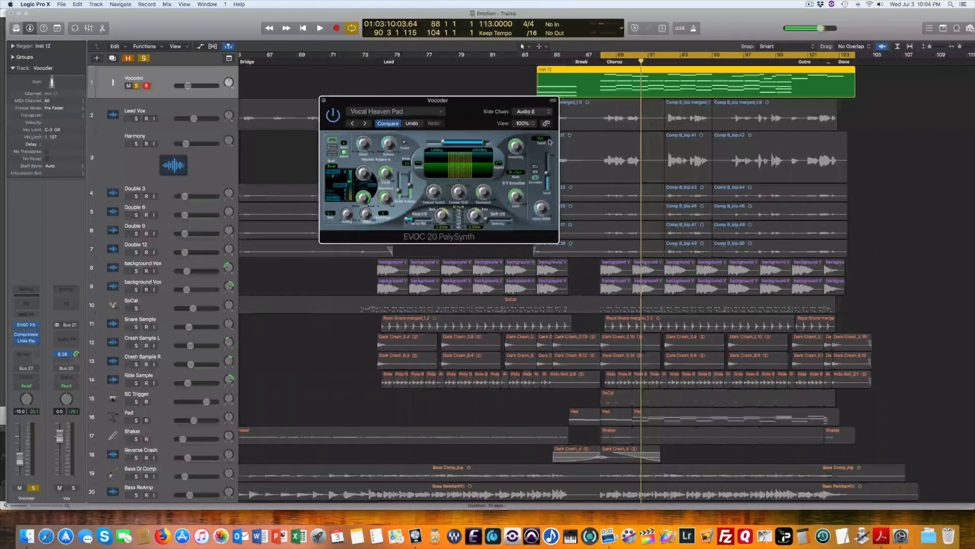
pyautogui.click(319, 27)
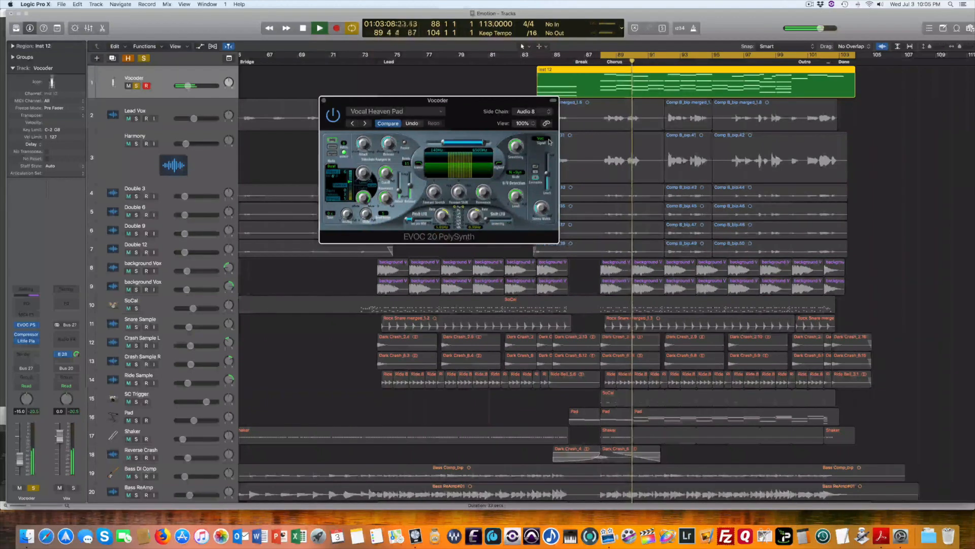
# Step: Audition Vintage Vocoder presets, starting with Atmospheric Pad, during playback
pyautogui.click(303, 28)
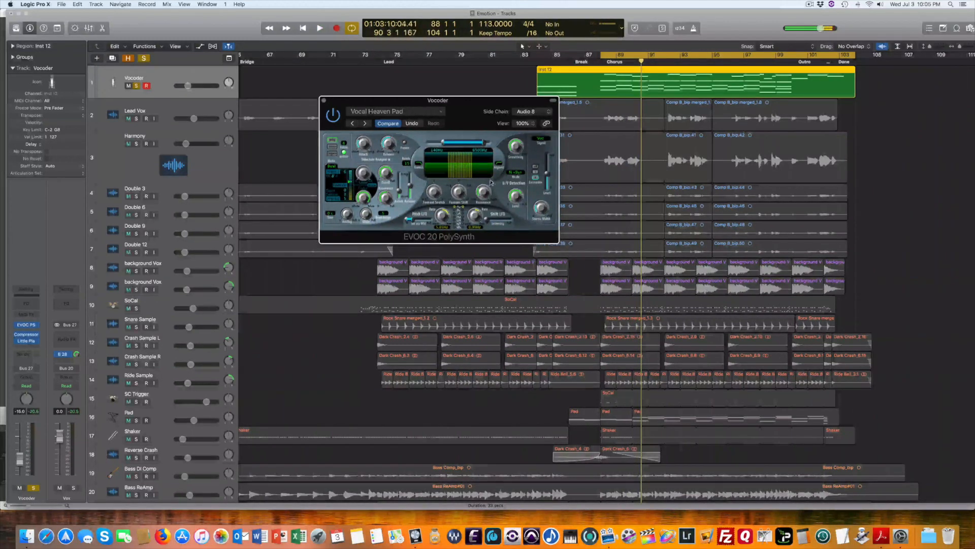
pyautogui.click(396, 111)
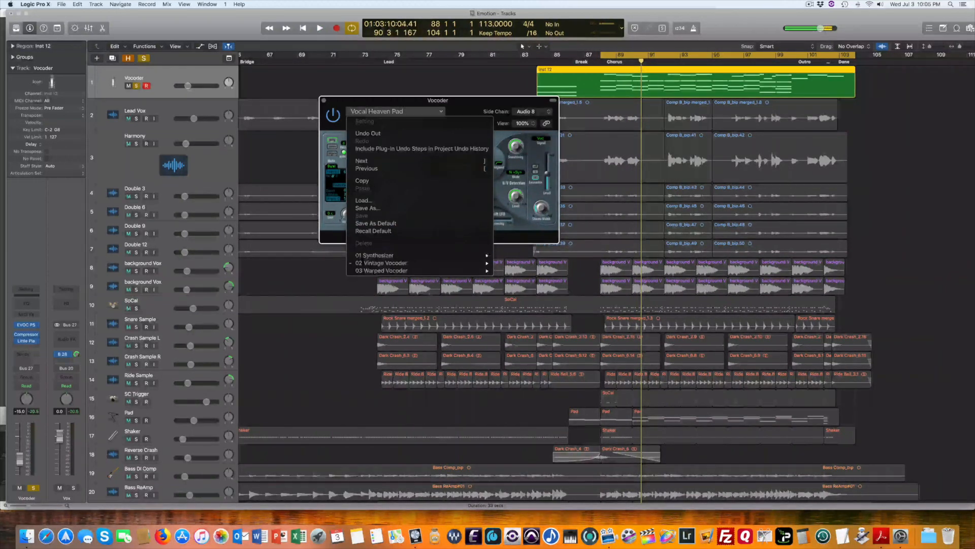
pyautogui.click(381, 263)
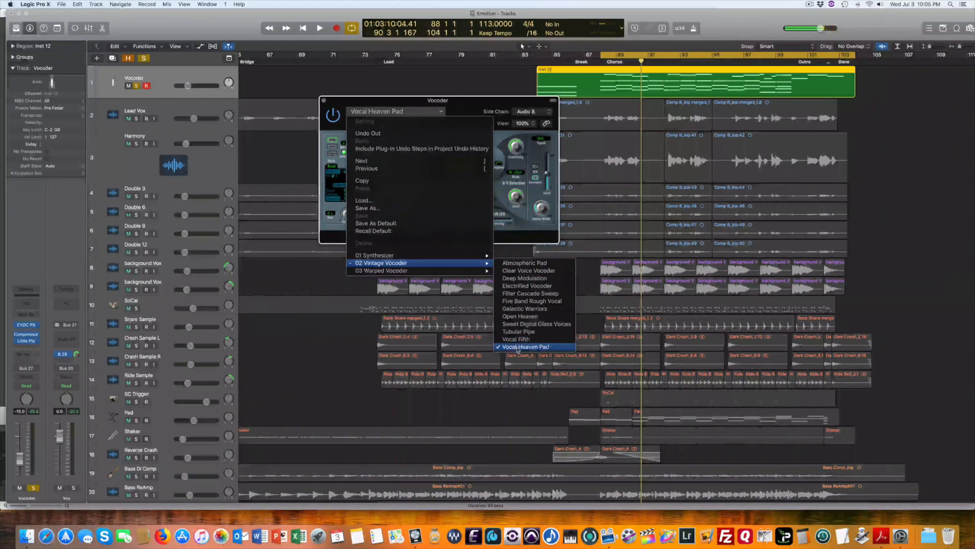
pyautogui.click(524, 263)
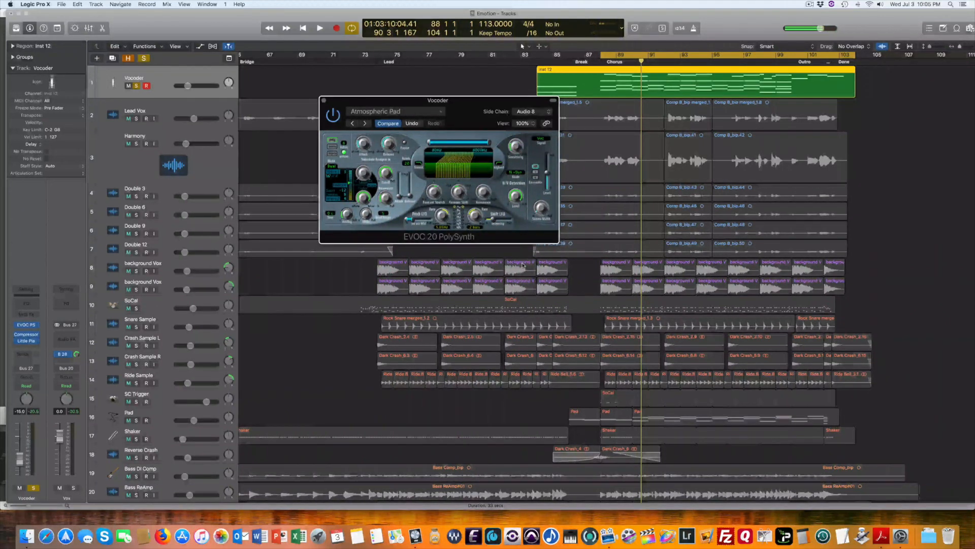
pyautogui.click(319, 28)
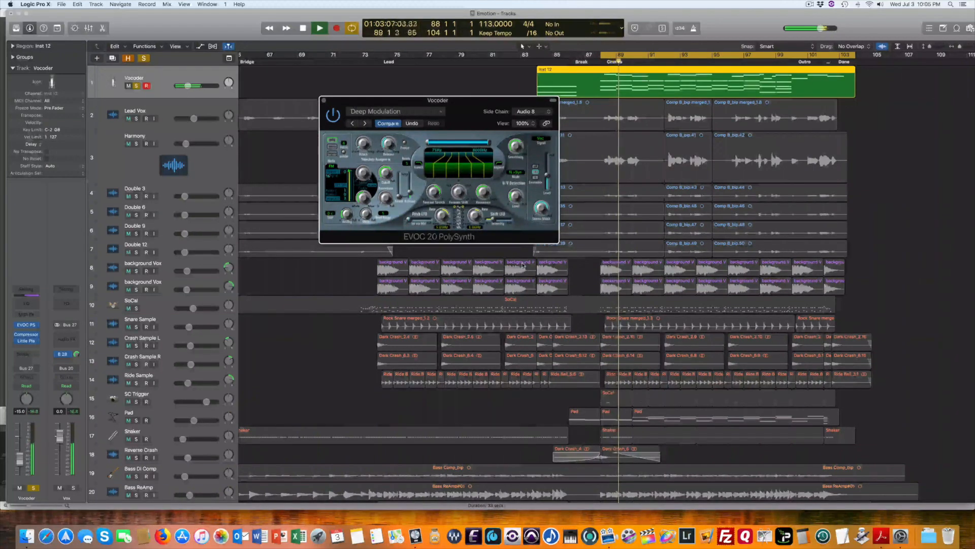
pyautogui.click(366, 122)
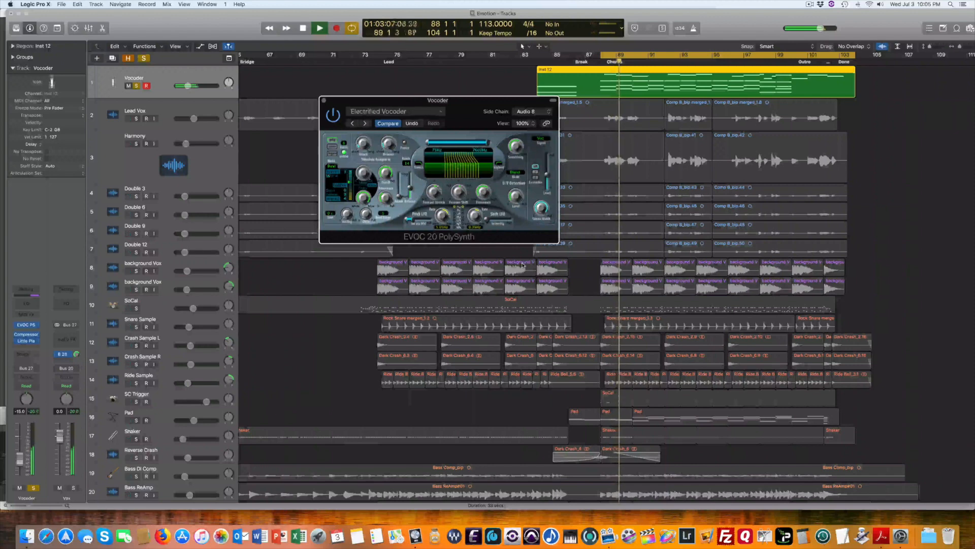
# Step: Reload the Vocal Heaven Pad preset from the Vintage Vocoder group and play
pyautogui.click(302, 28)
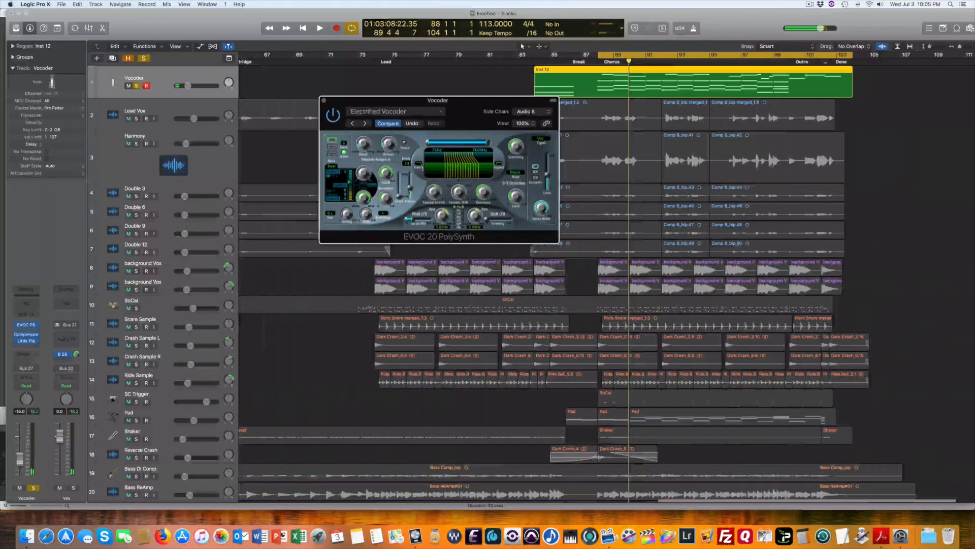
pyautogui.click(396, 111)
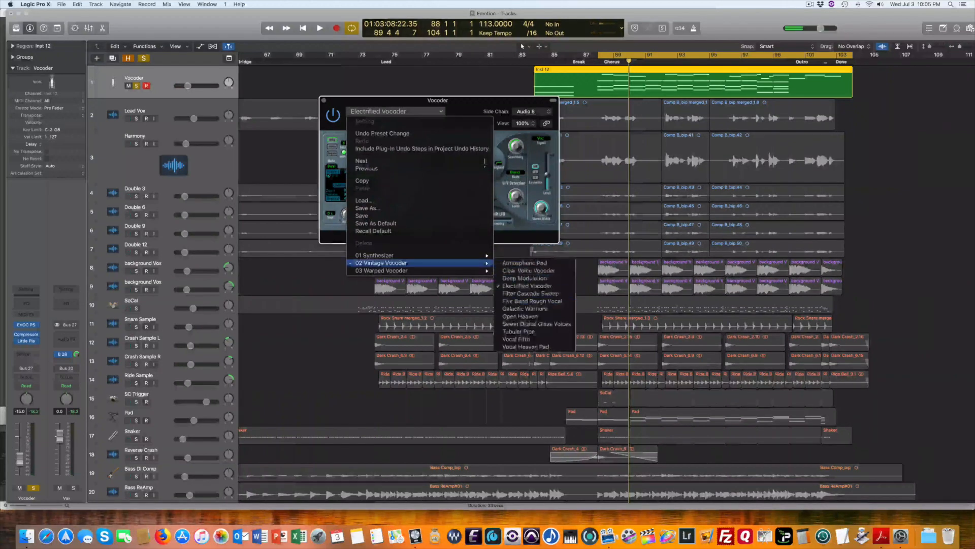
pyautogui.click(526, 346)
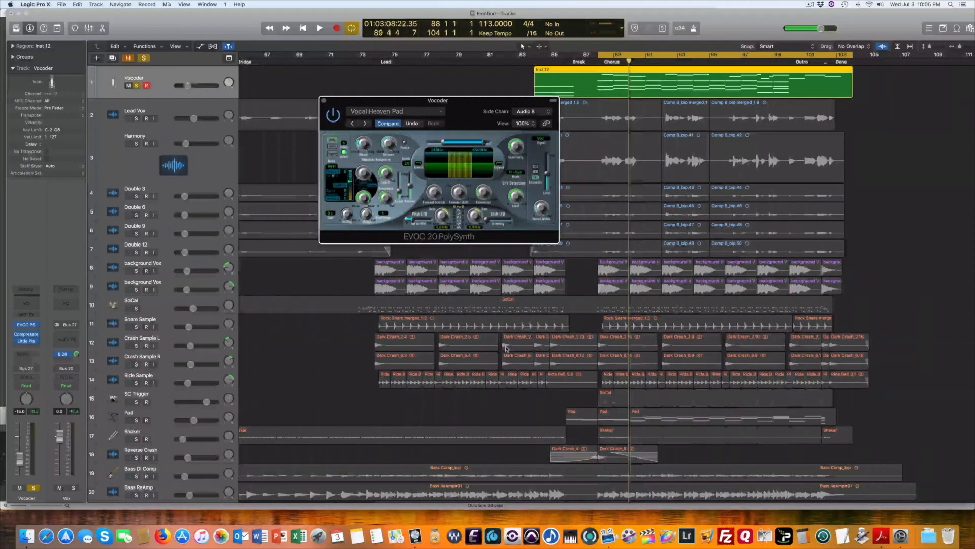
pyautogui.click(319, 28)
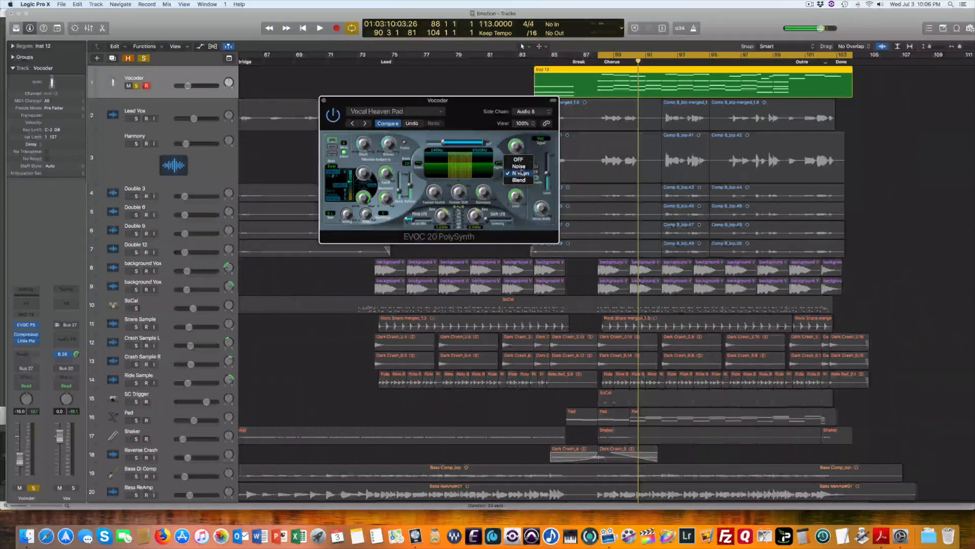
# Step: Audition the chorus with the unvoiced mode set to N+Syn, then OFF, then Noise
pyautogui.click(519, 173)
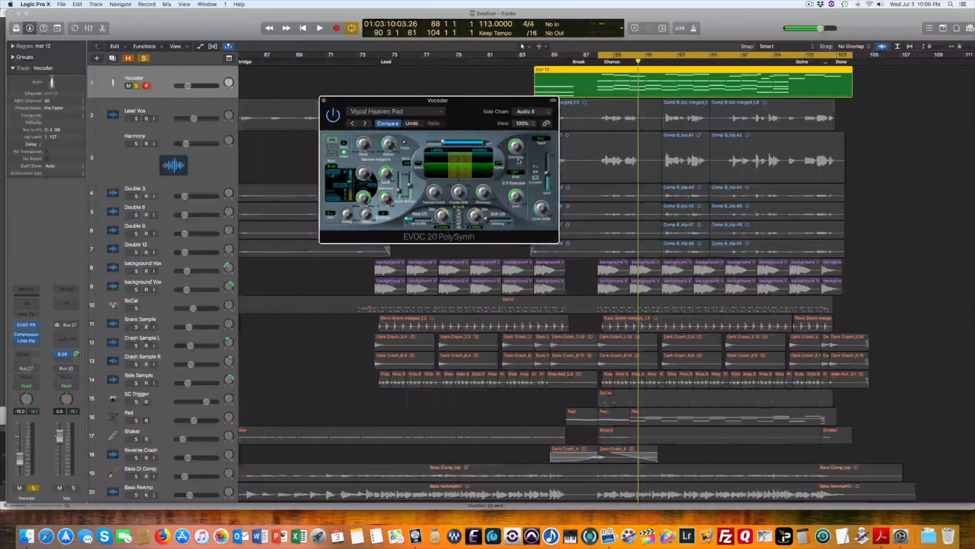
pyautogui.click(319, 28)
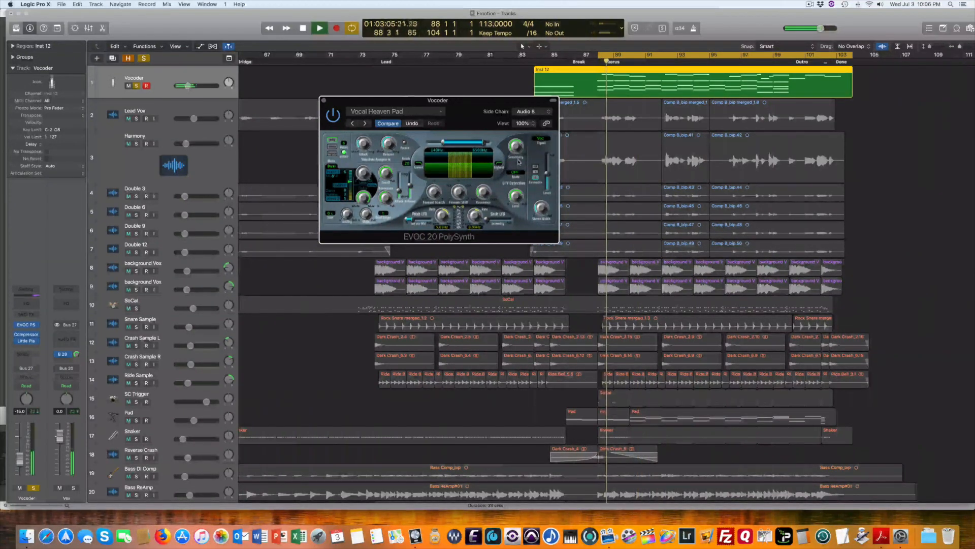
pyautogui.click(518, 173)
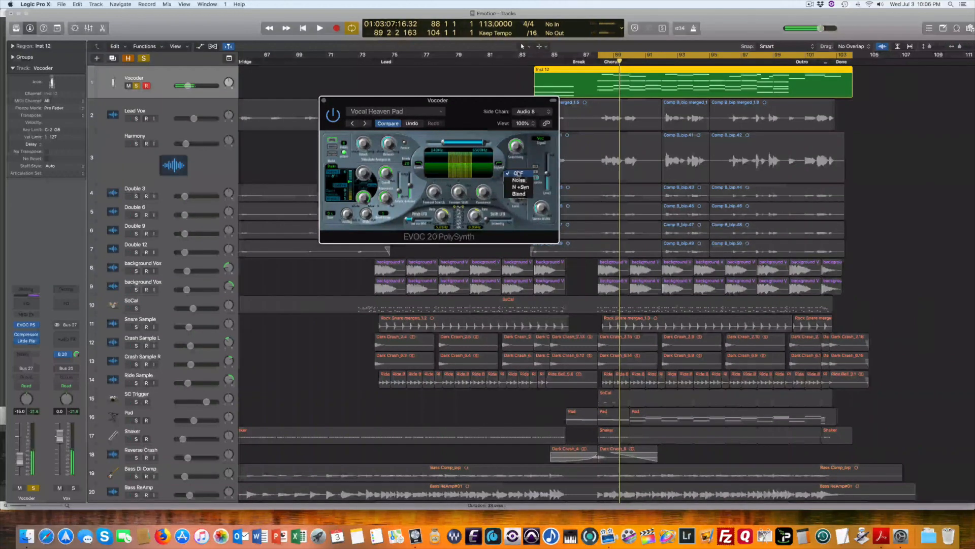
pyautogui.click(319, 28)
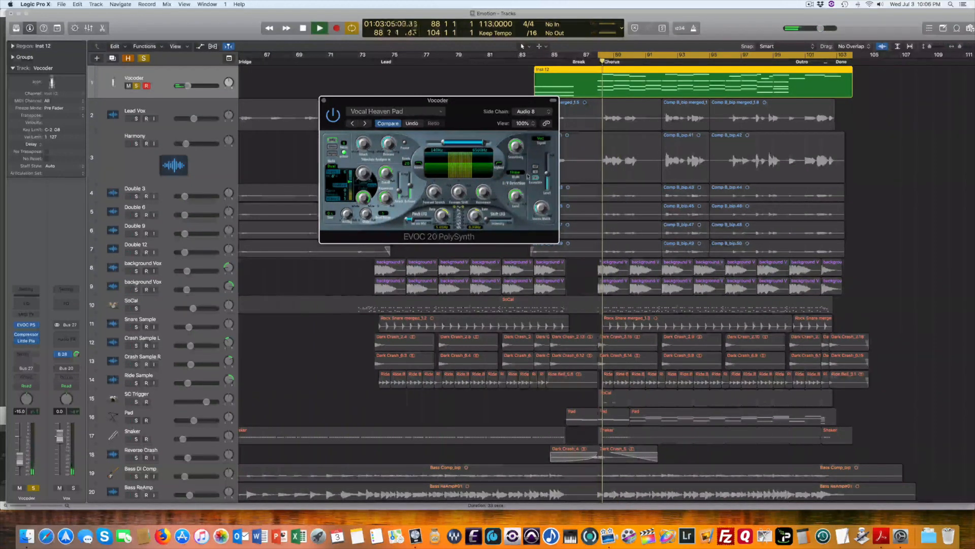
pyautogui.click(319, 28)
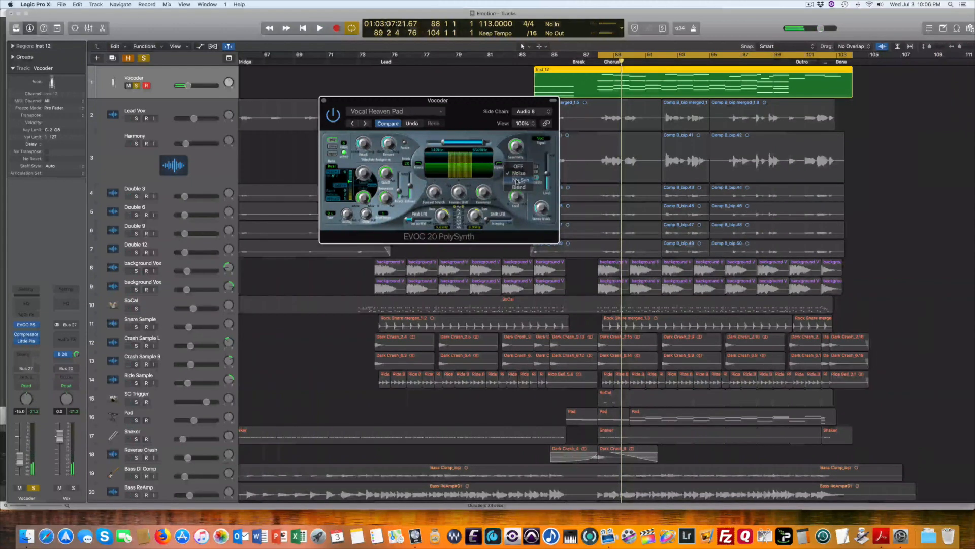
pyautogui.click(319, 28)
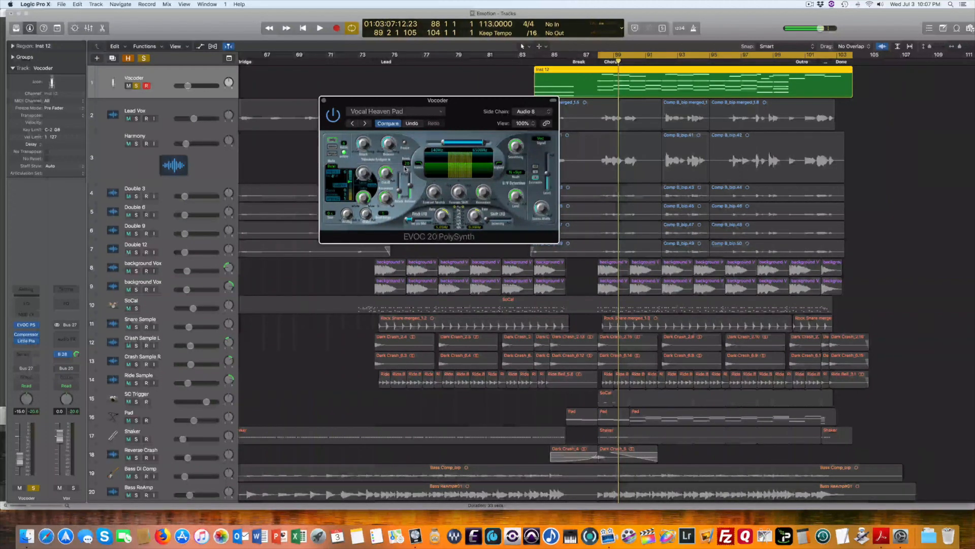
# Step: Tweak the EVOC 20 formant and synthesis knobs by ear while the chorus plays
pyautogui.click(319, 27)
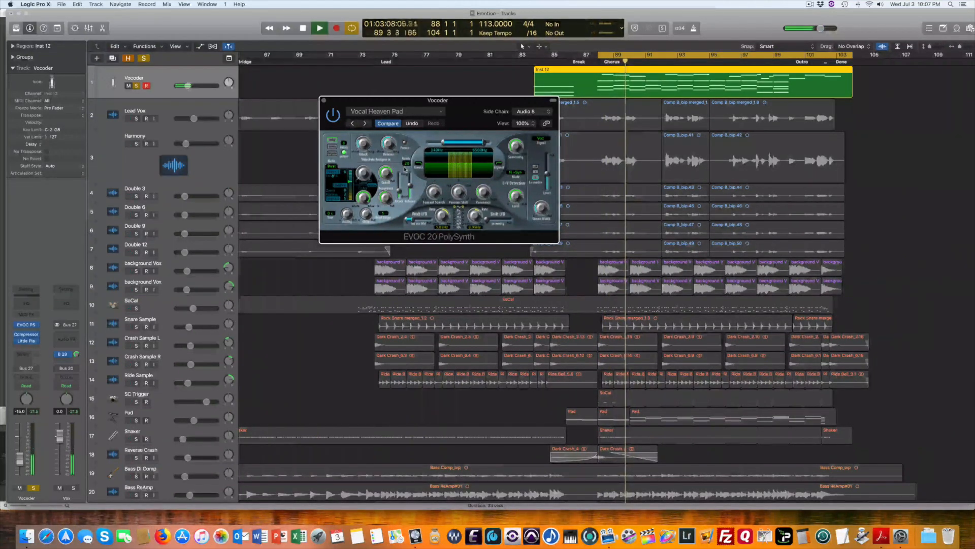
pyautogui.click(302, 28)
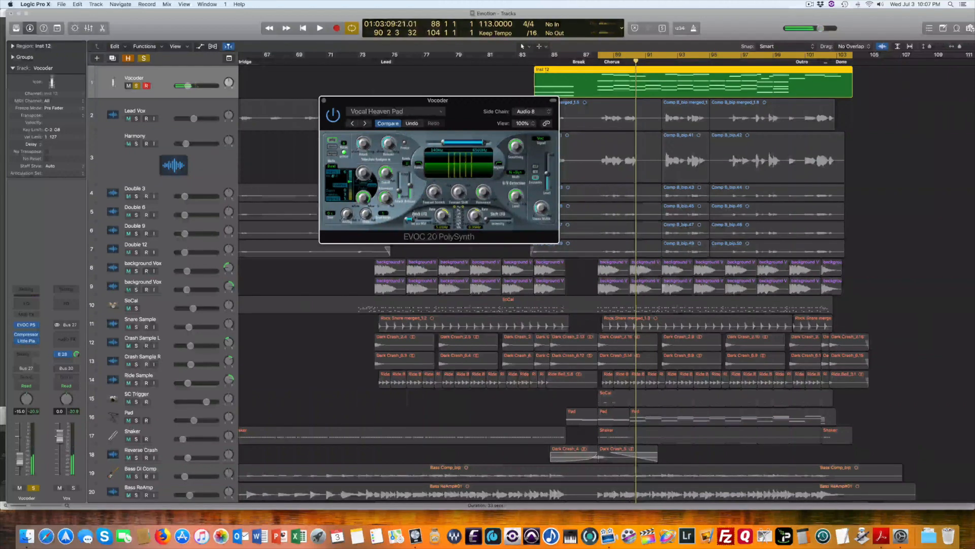
pyautogui.click(319, 28)
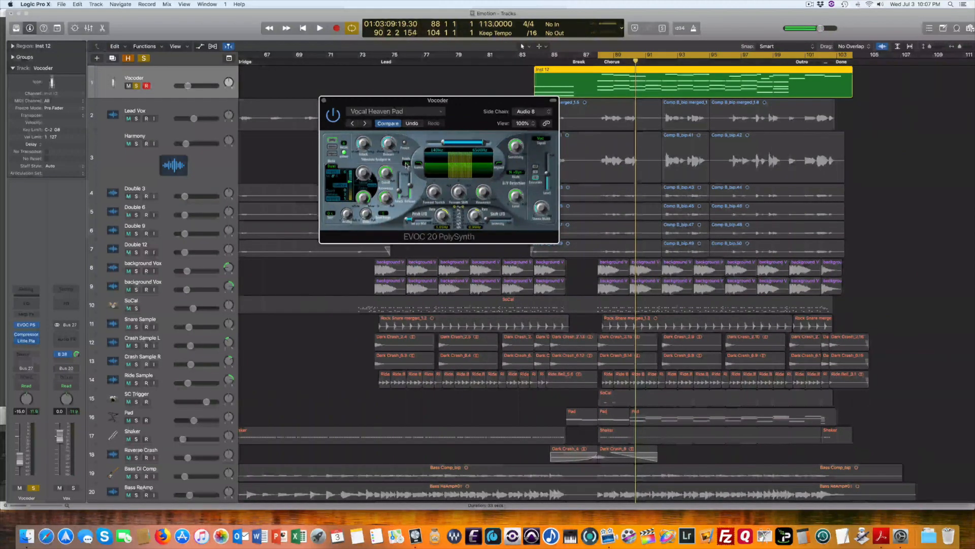
pyautogui.click(319, 28)
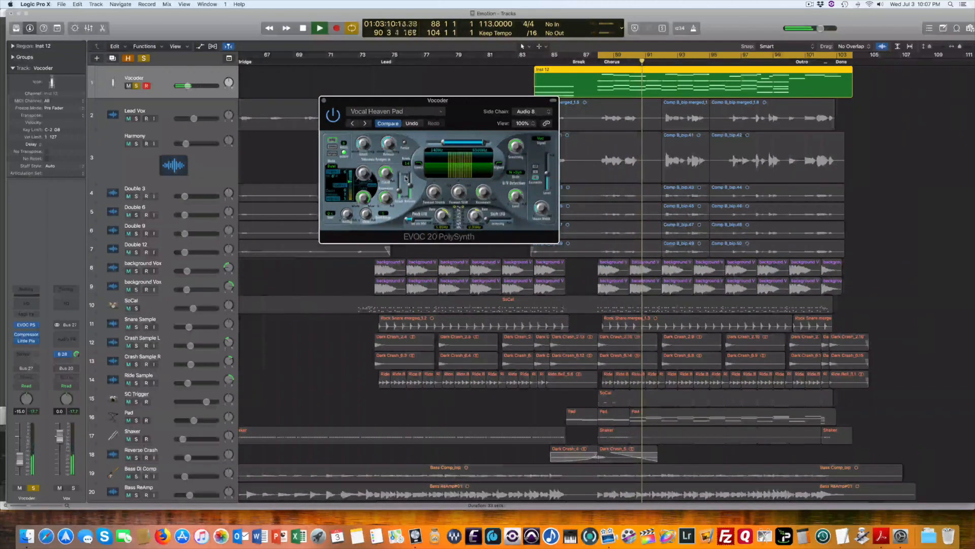
pyautogui.click(319, 28)
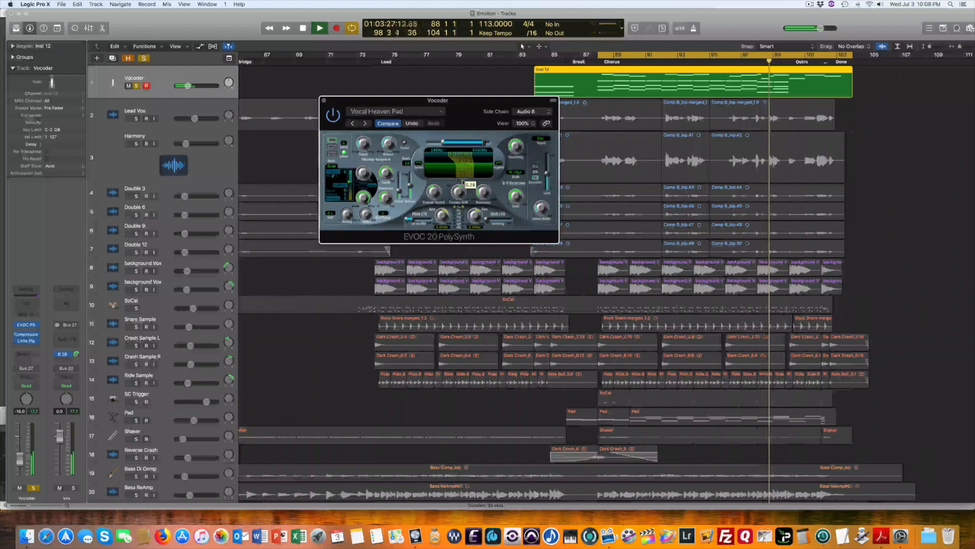
pyautogui.click(319, 28)
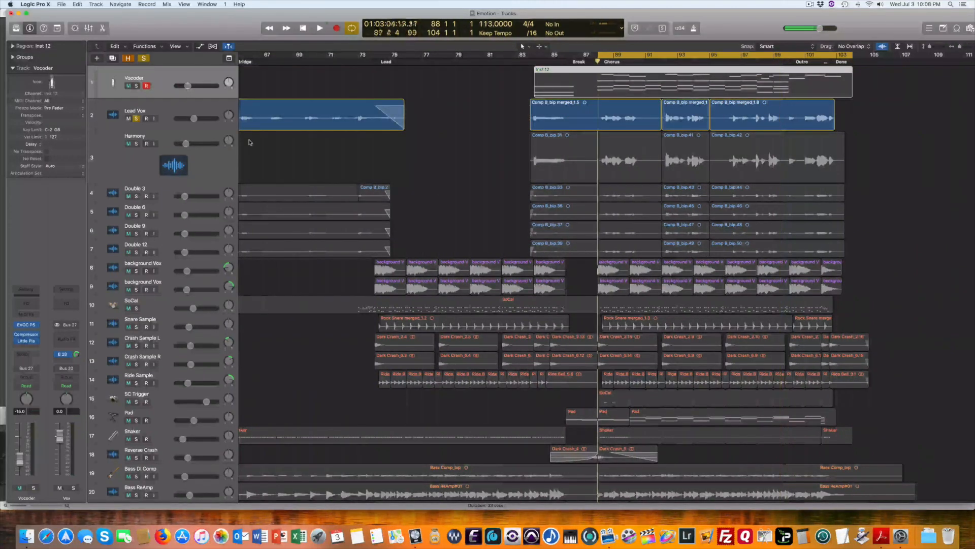
# Step: Unsolo the tracks, play the full mix and balance the Vocoder volume fader
pyautogui.click(318, 28)
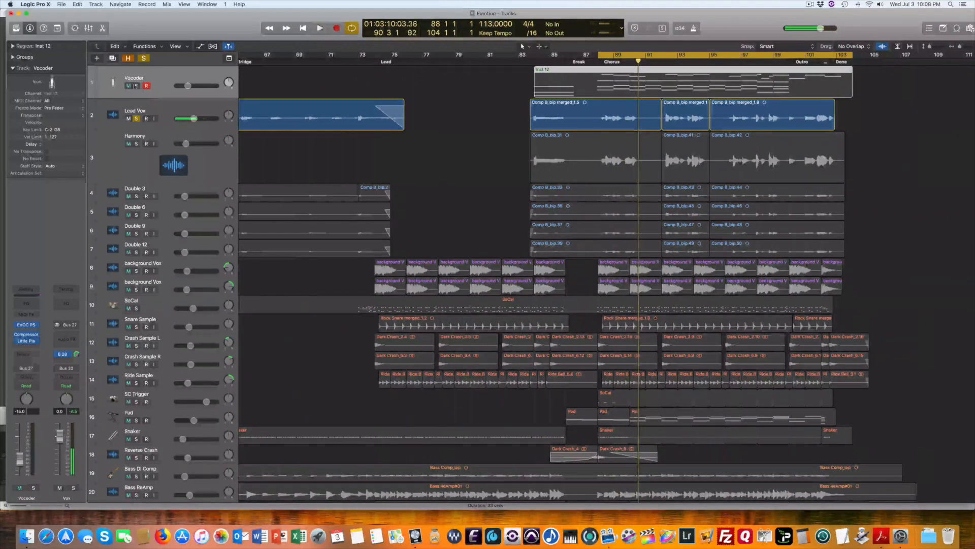
pyautogui.click(319, 28)
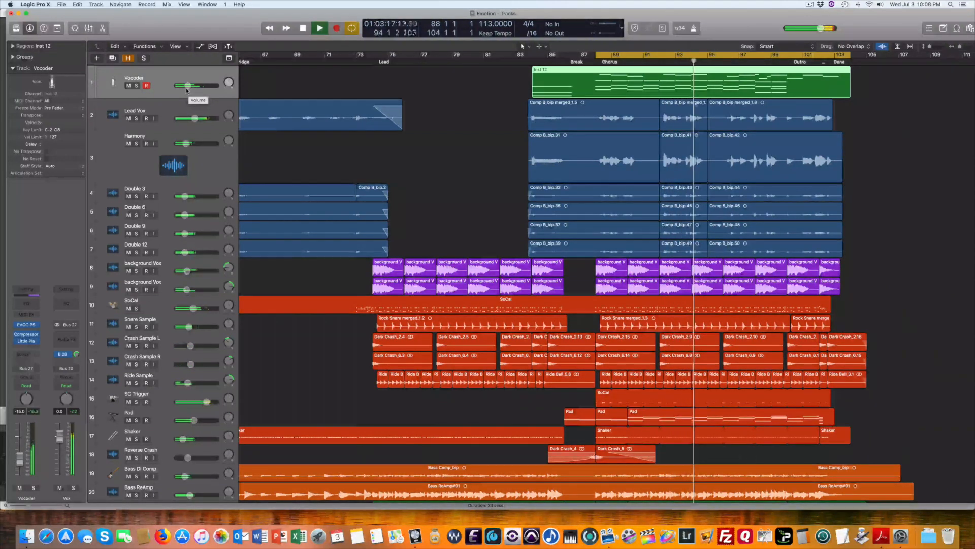
pyautogui.click(319, 28)
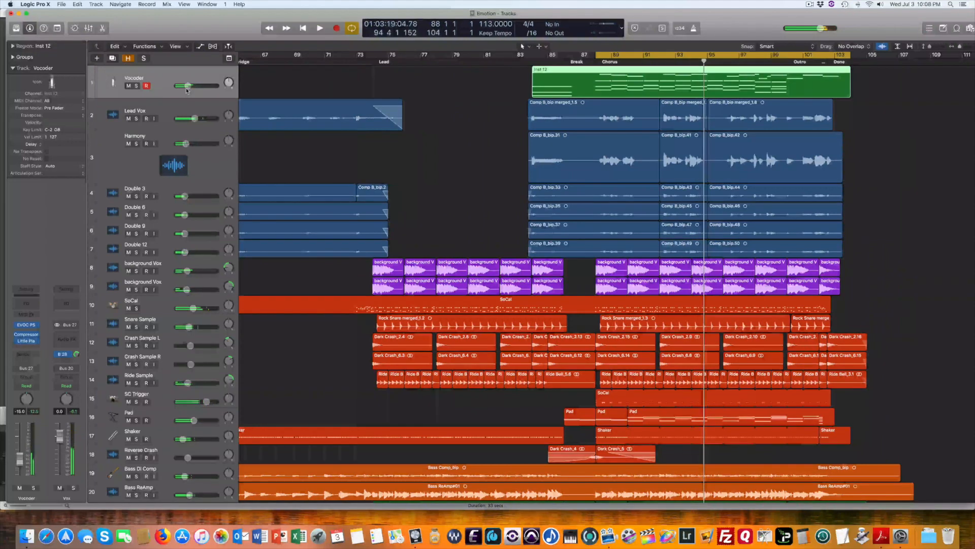